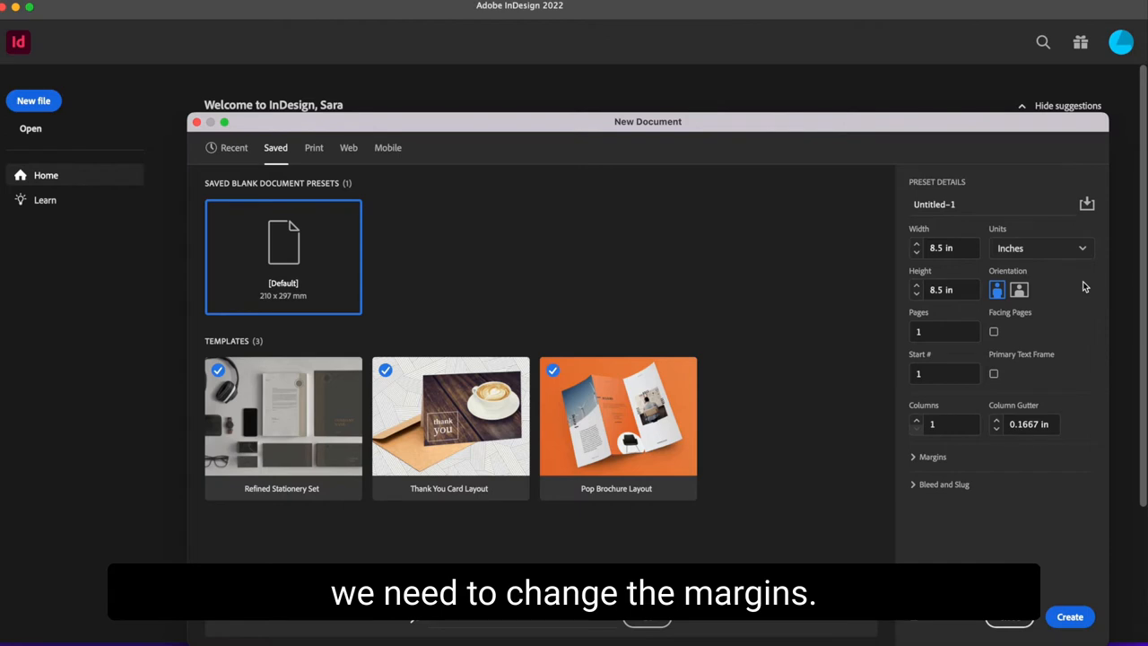
Zero the margins, unlink the bleed fields and enter a 0.125 in top bleed.
left_click(933, 457)
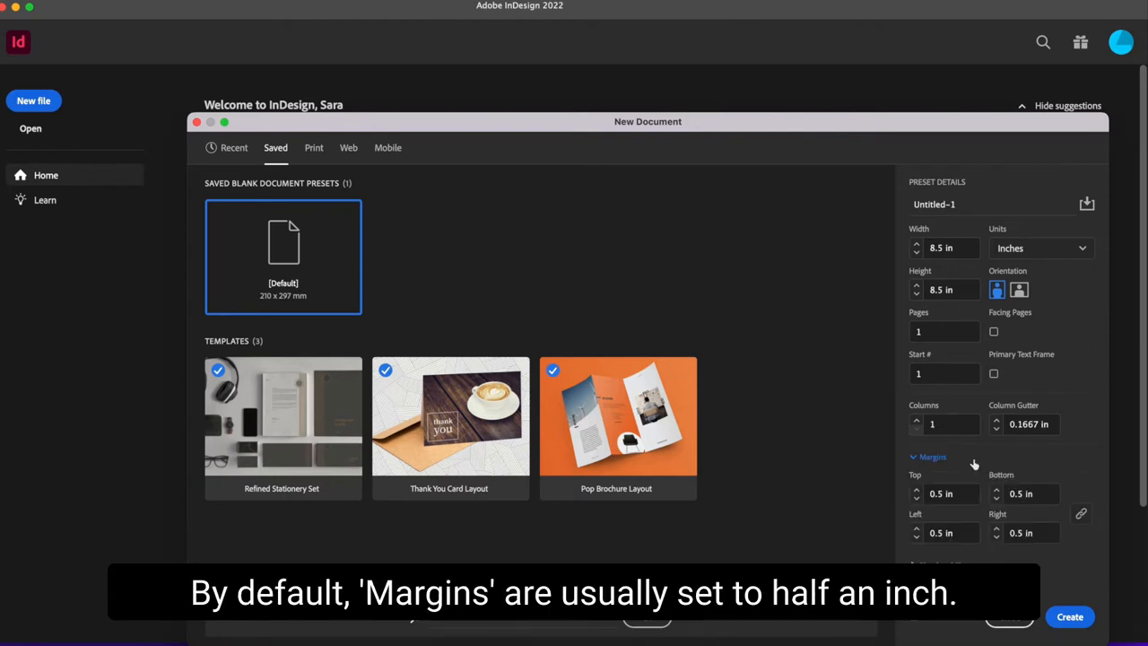
mouse_move(851, 522)
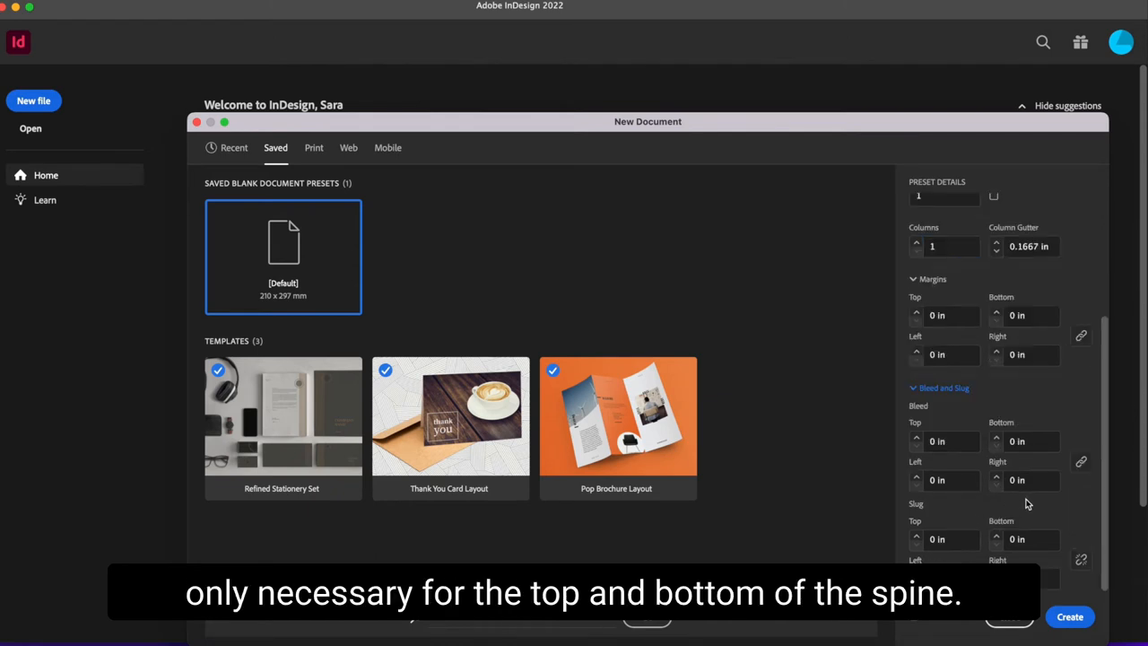
mouse_move(1082, 490)
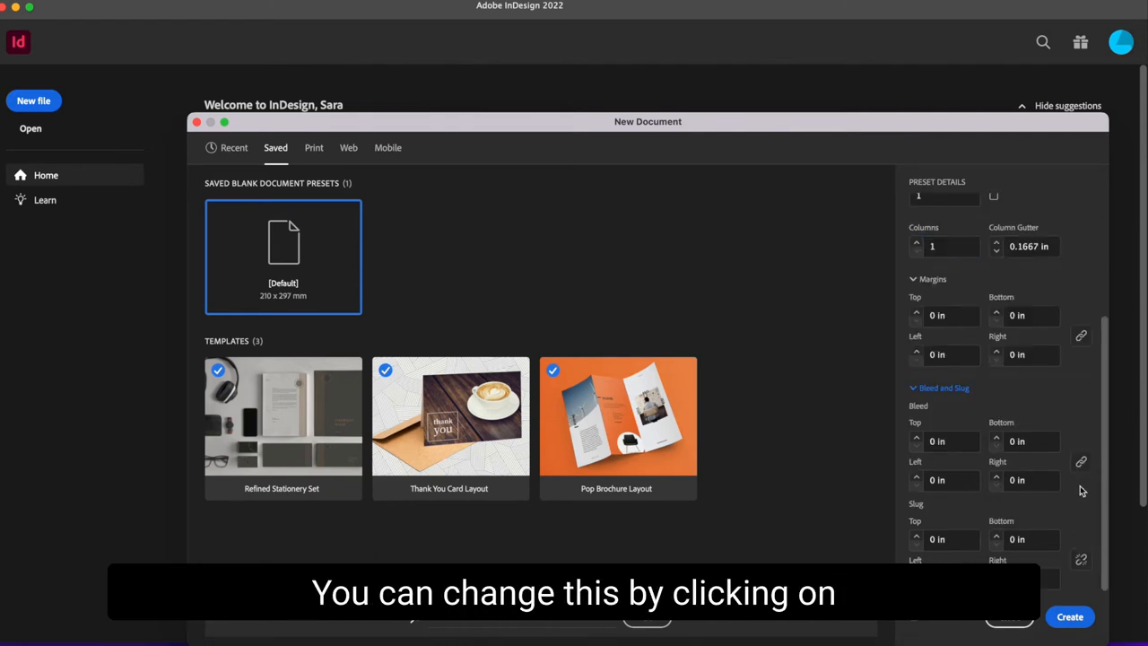
mouse_move(1080, 461)
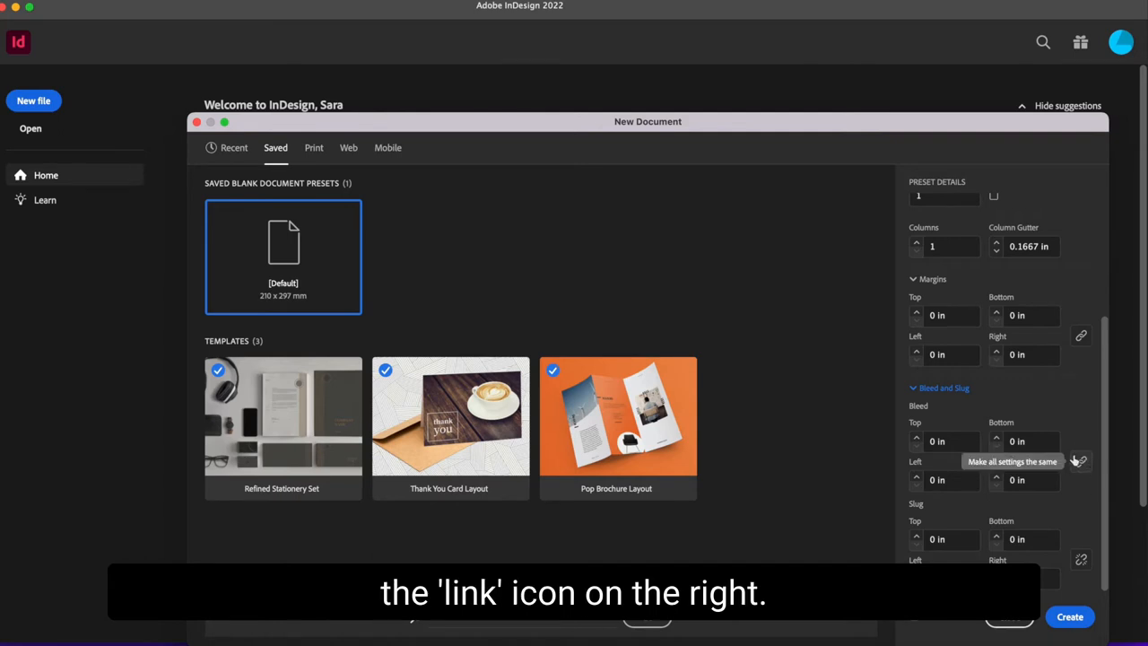
left_click(1080, 461)
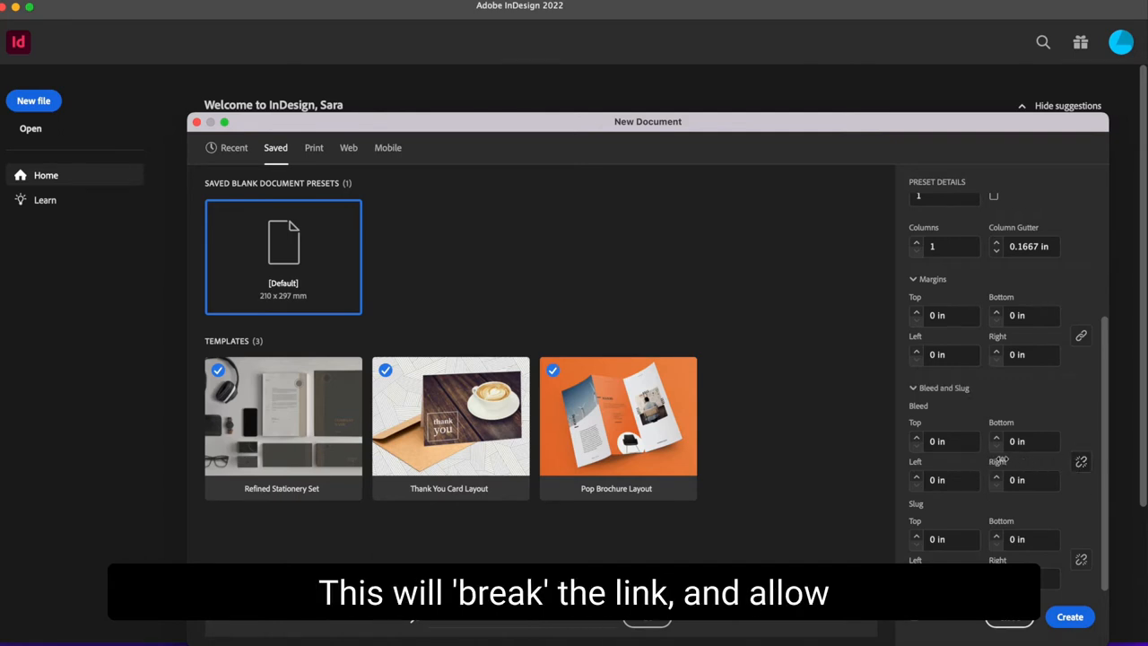
left_click(944, 441)
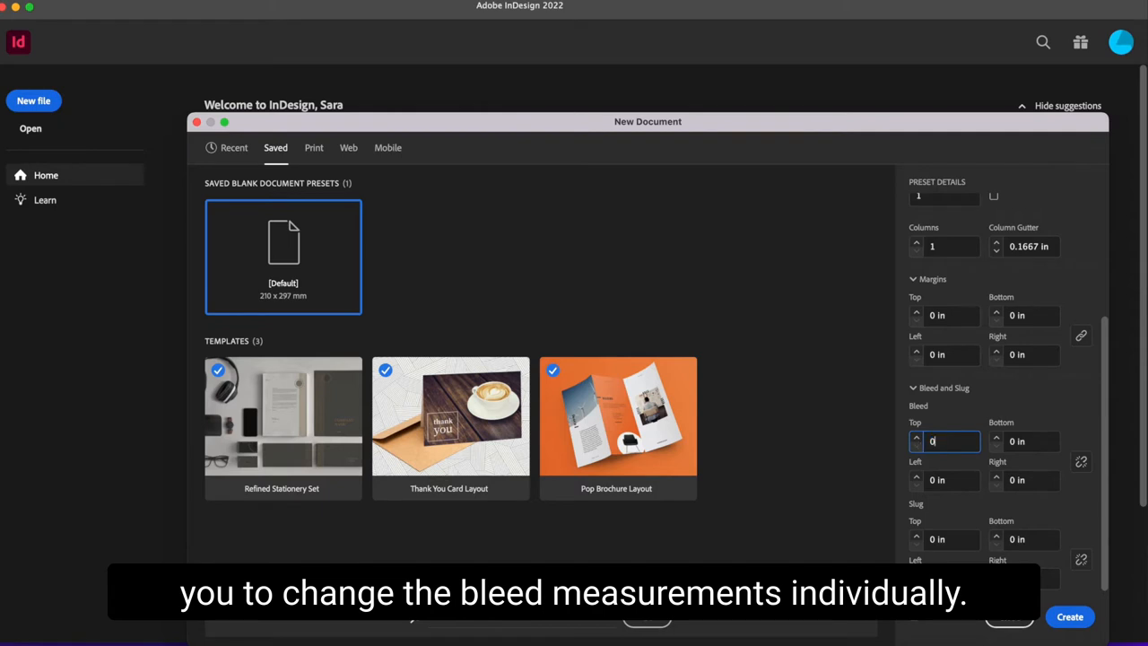
type("0.125")
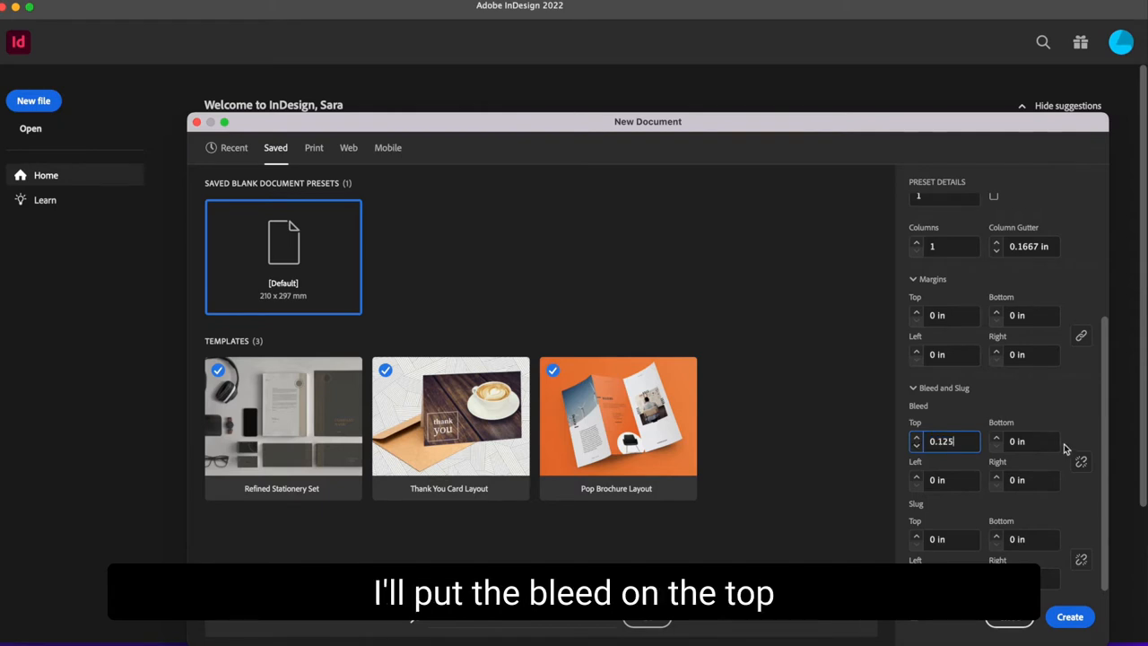
left_click(1032, 441)
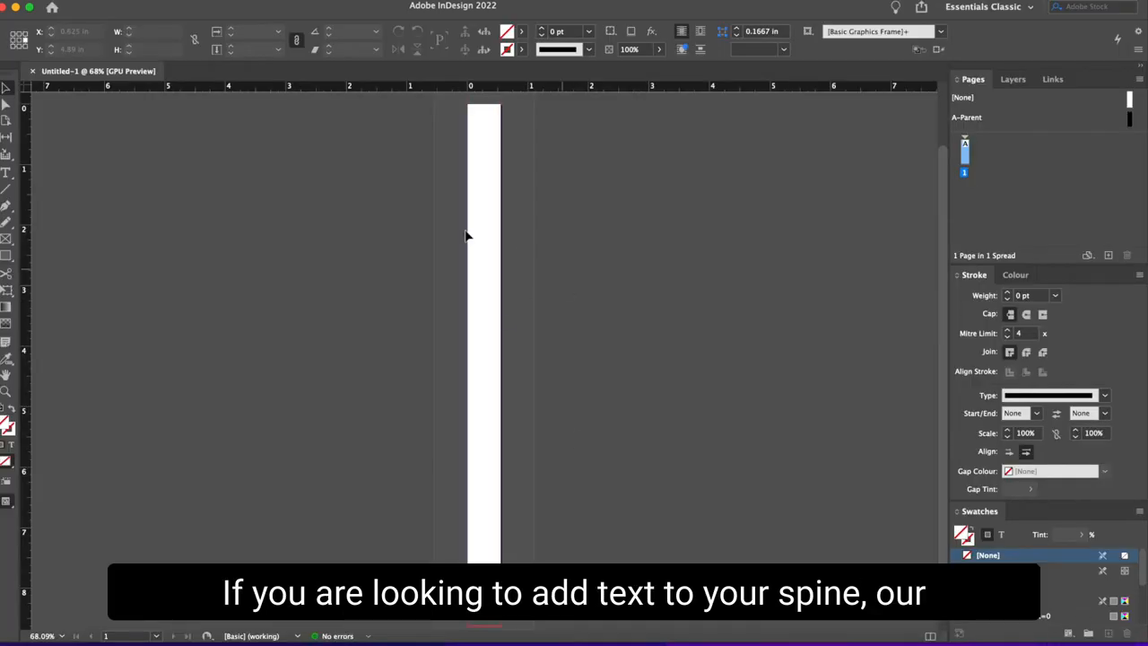
mouse_move(777, 384)
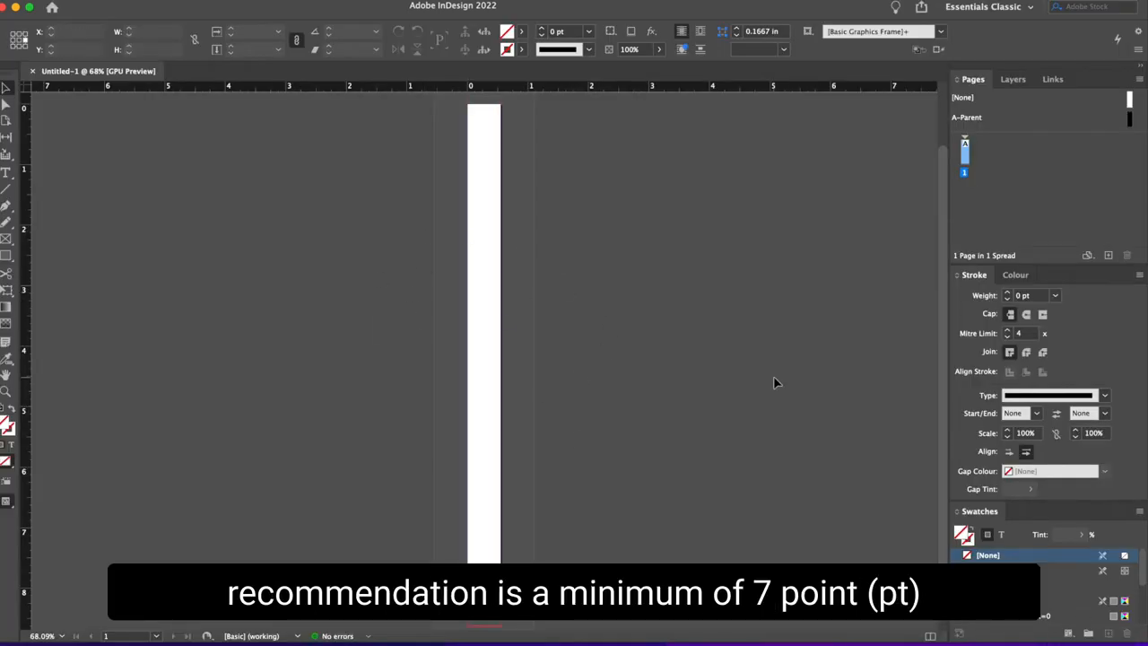
Bring up Adobe PDF (Print) export for the spine and choose a High Quality Print preset.
left_click(36, 7)
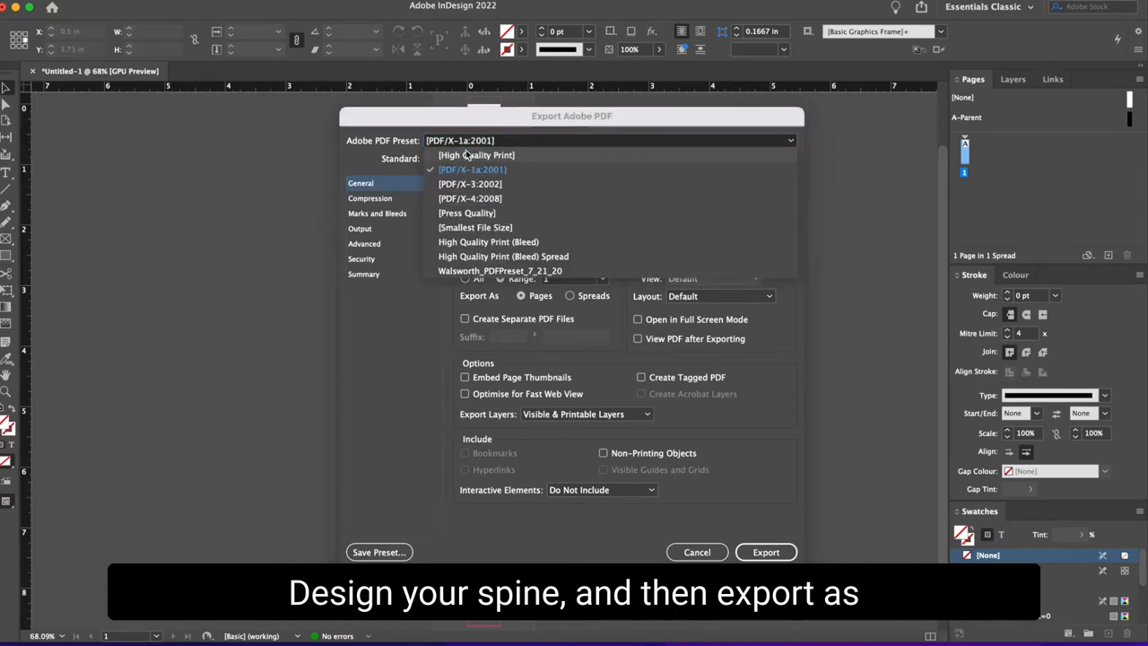
left_click(477, 155)
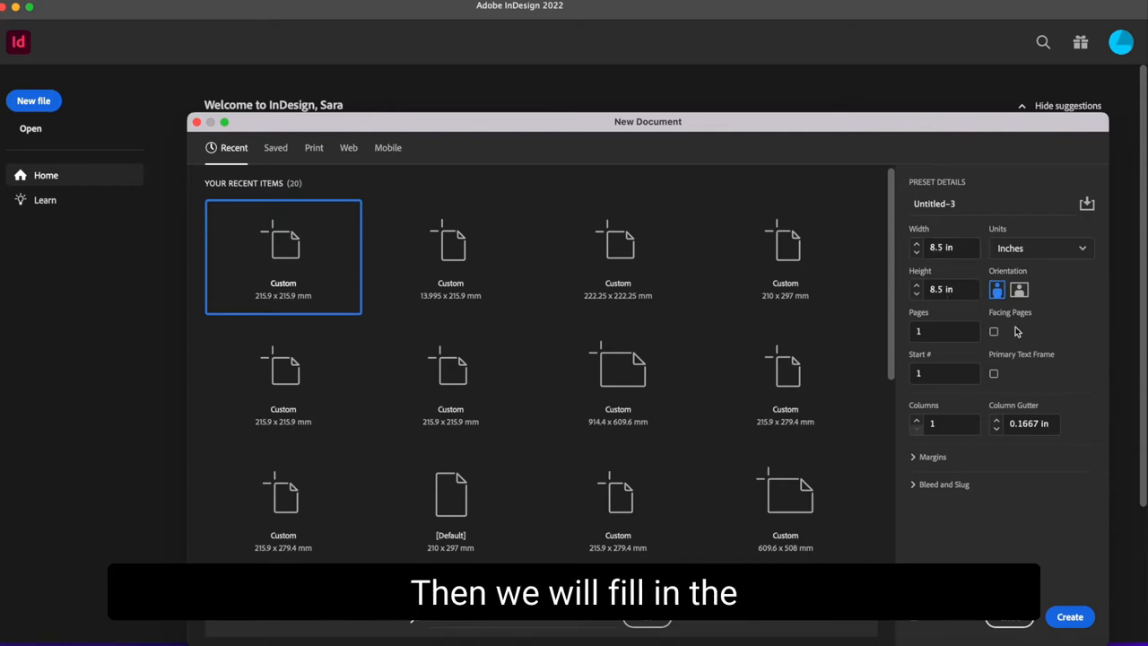
mouse_move(1087, 371)
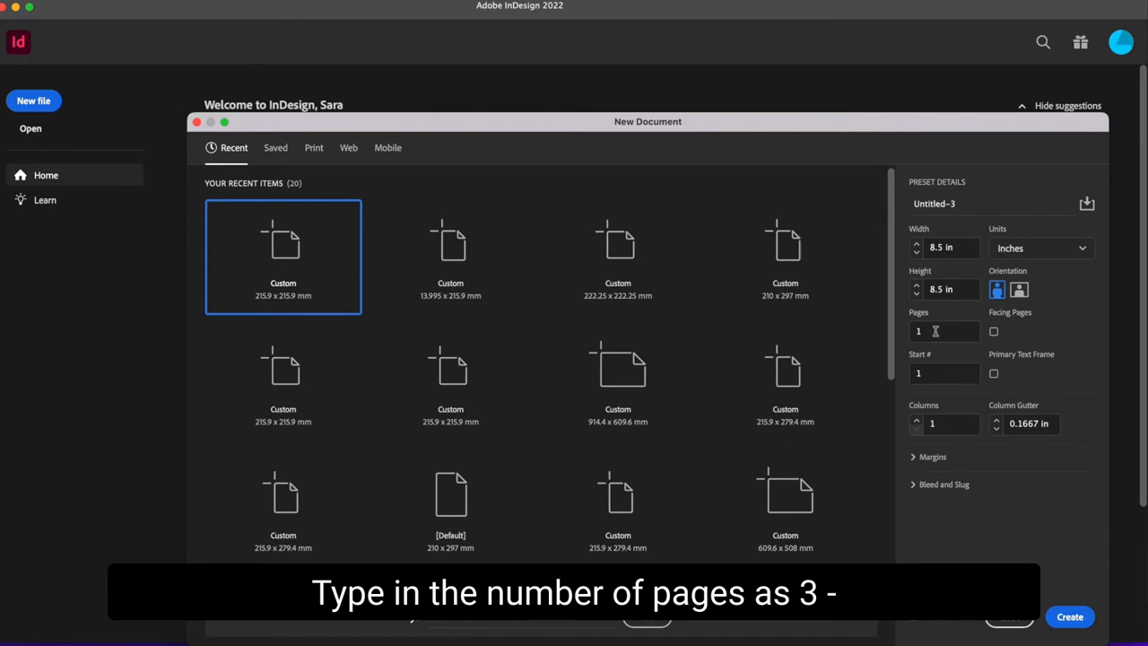
Create a 3-page 8.5 × 8.5 in cover document with zero margins and 0.125 in bleed.
type("3")
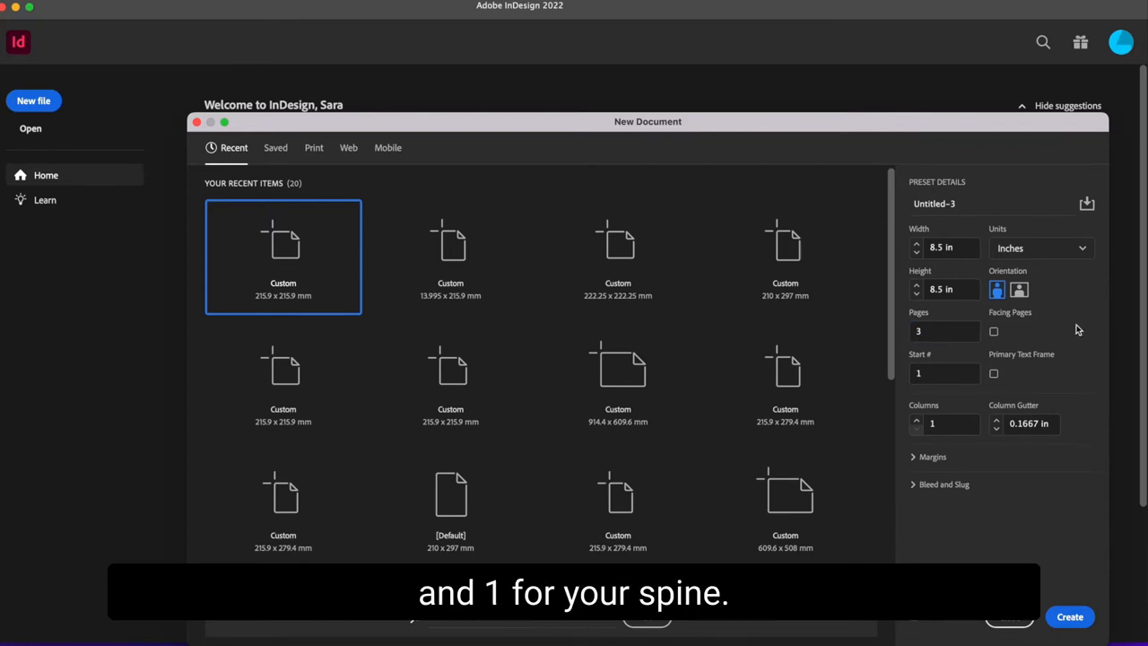
left_click(933, 457)
type("0")
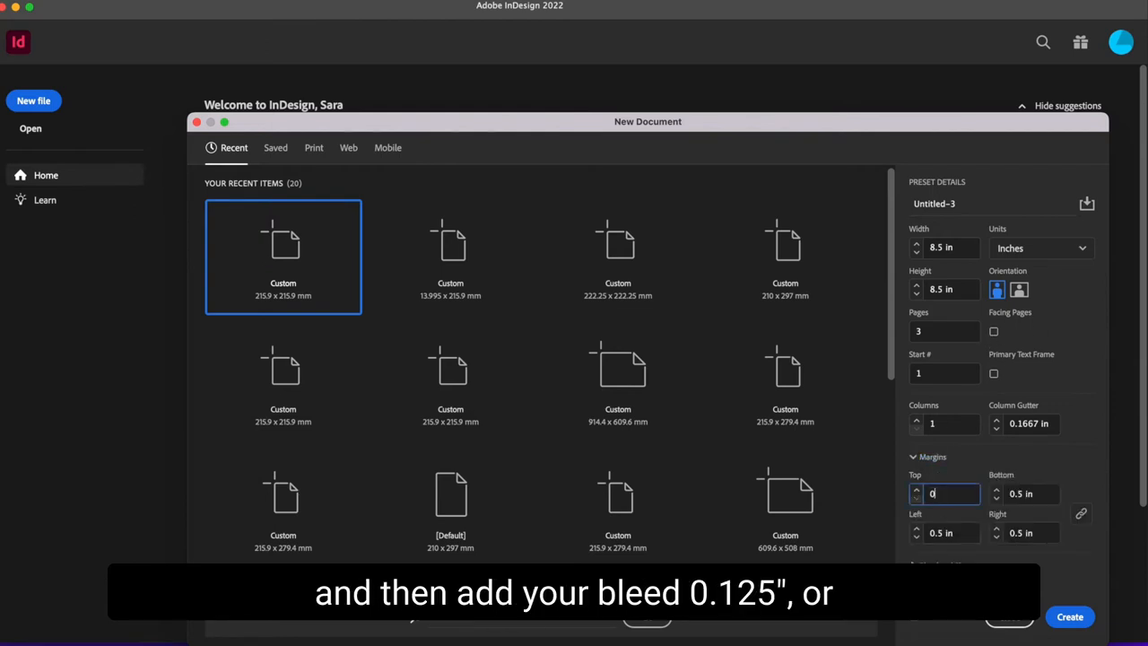
left_click(944, 442)
type("0.125")
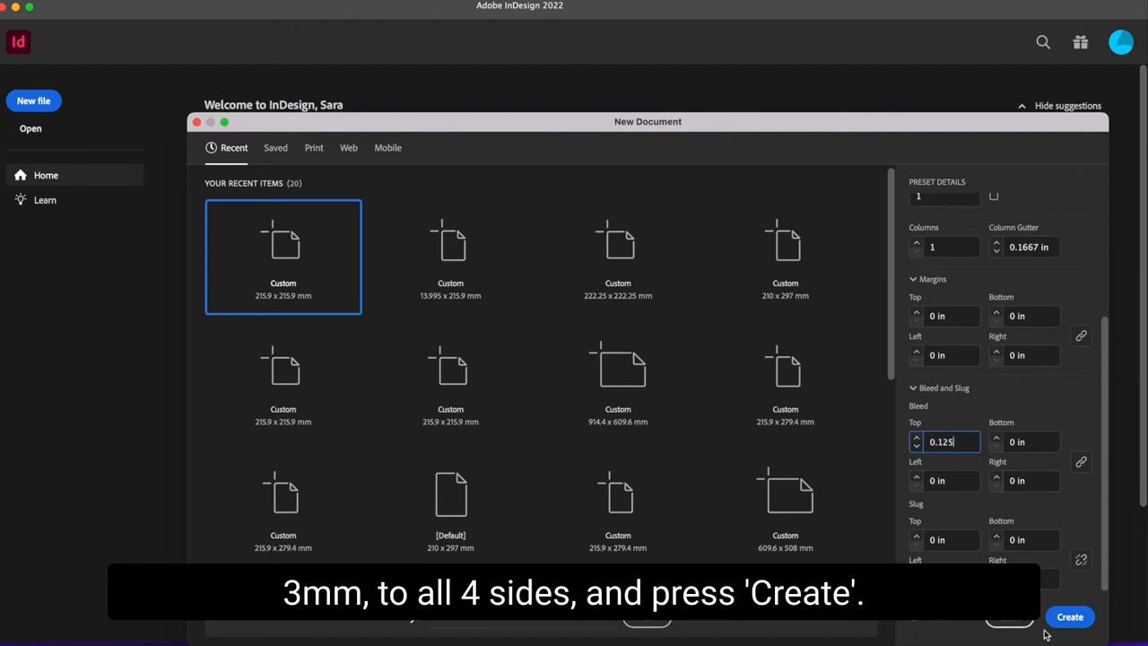
left_click(1070, 618)
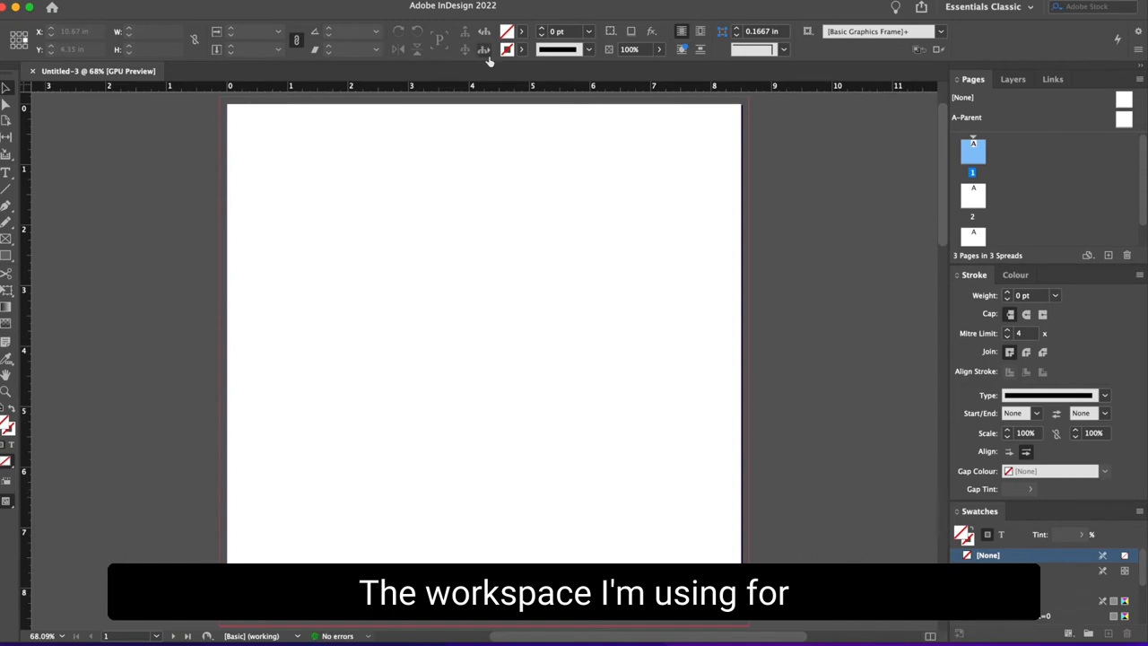
mouse_move(481, 251)
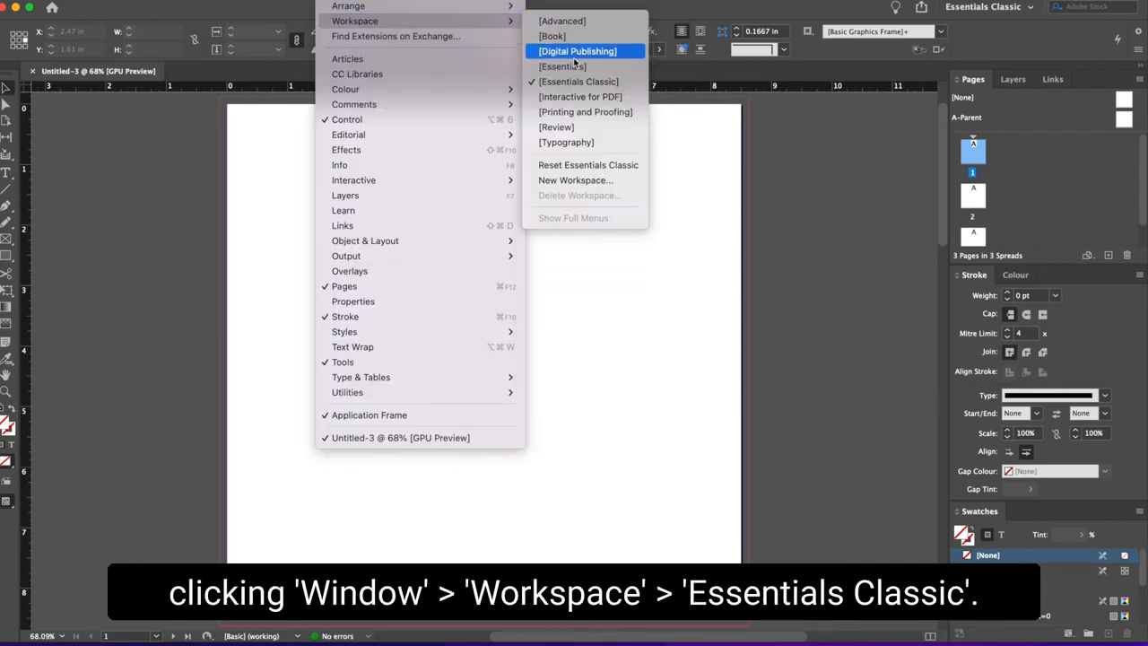
left_click(578, 81)
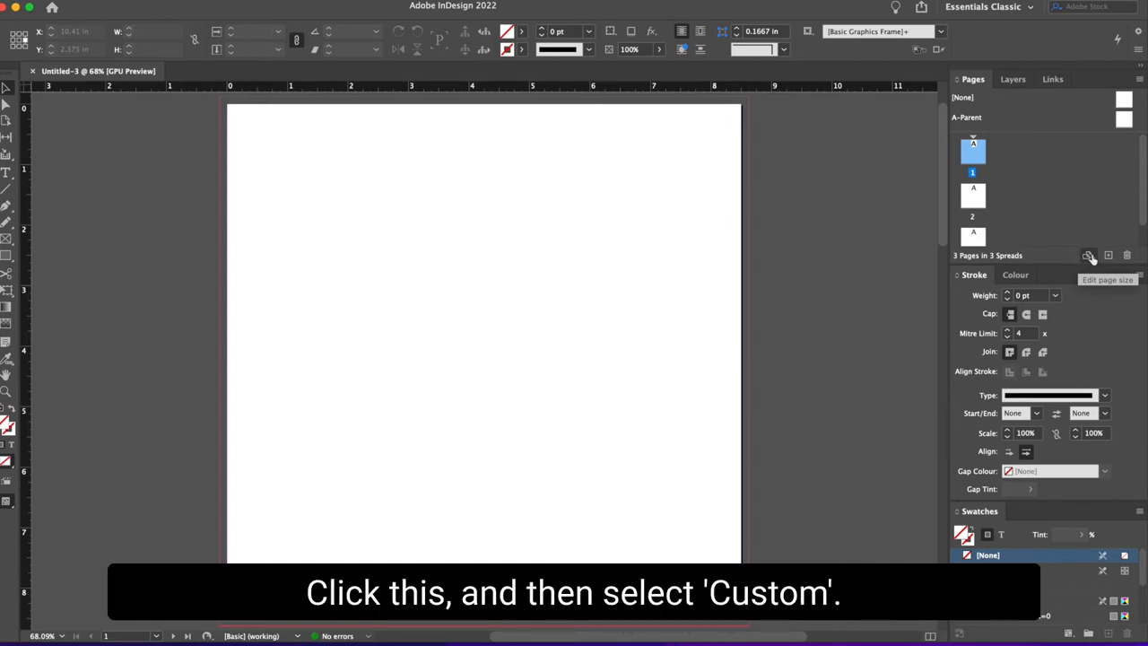
Give the spine page a Custom size with 0.551 in width.
left_click(1088, 255)
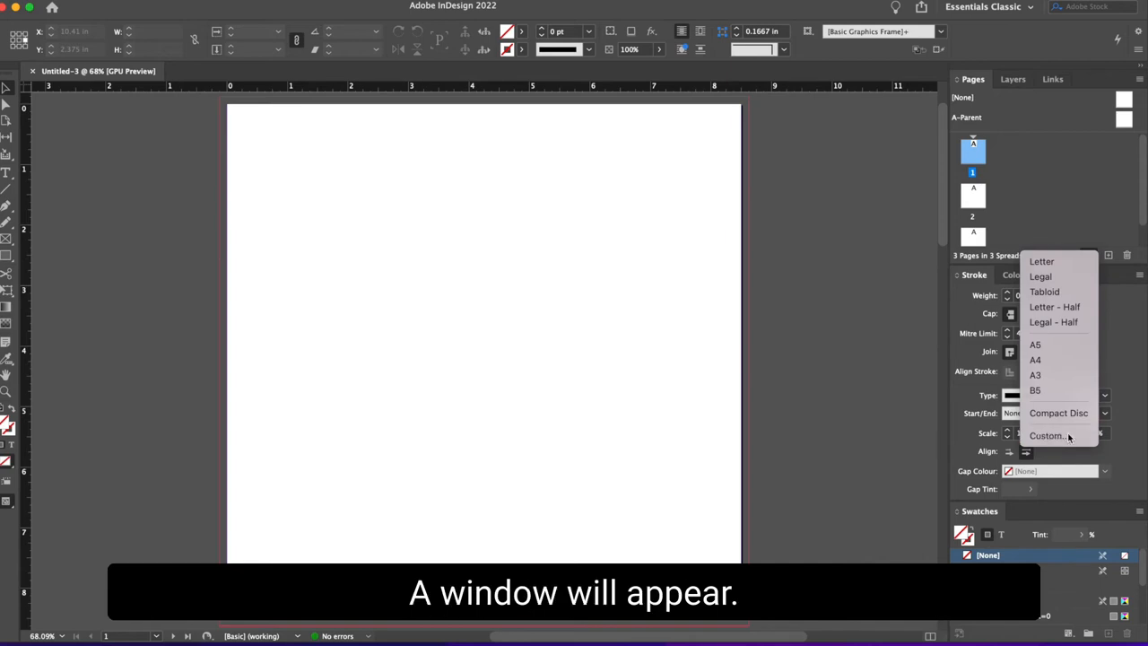
left_click(1048, 436)
type("0.551")
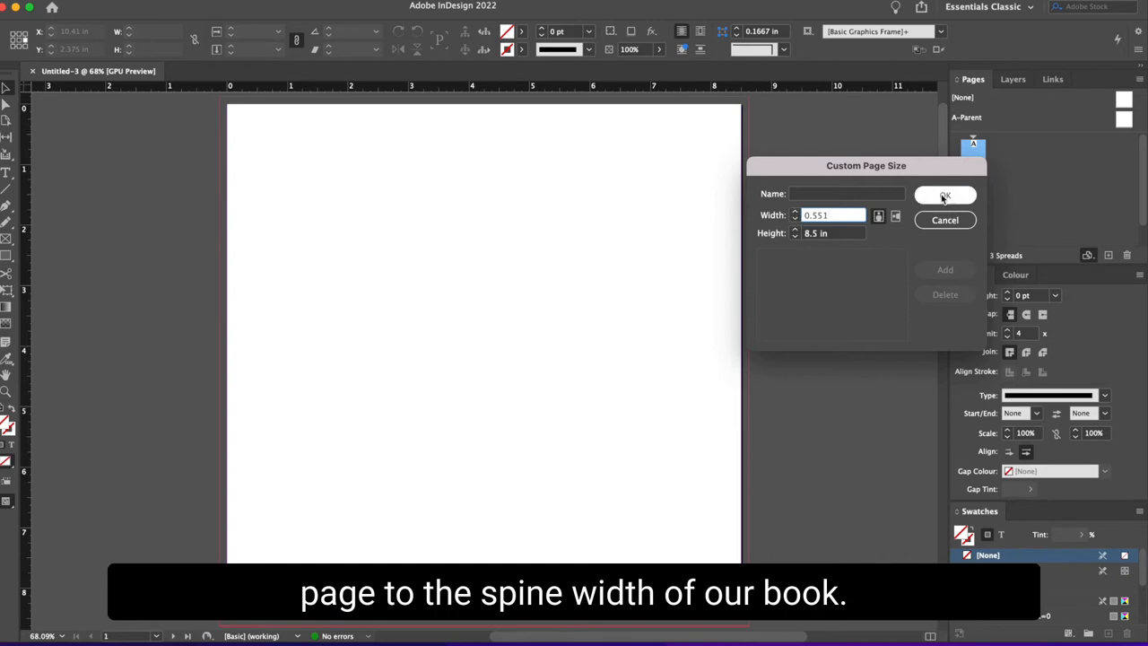
left_click(944, 196)
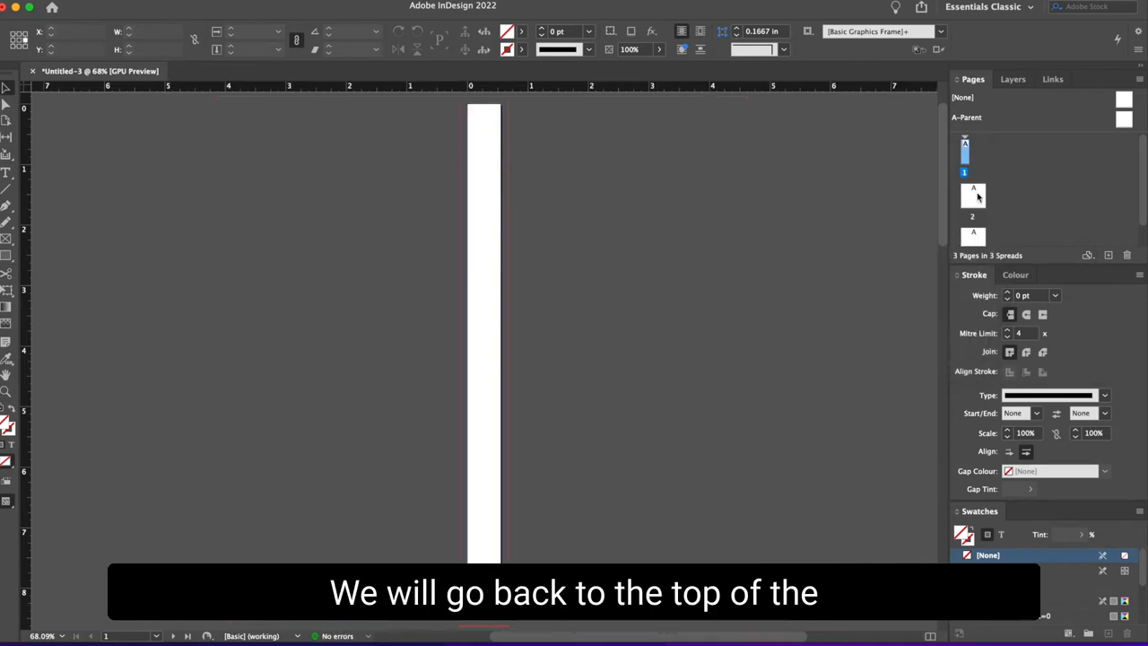
Select all pages and turn off both Shuffle options so they form one spread.
left_click(972, 235)
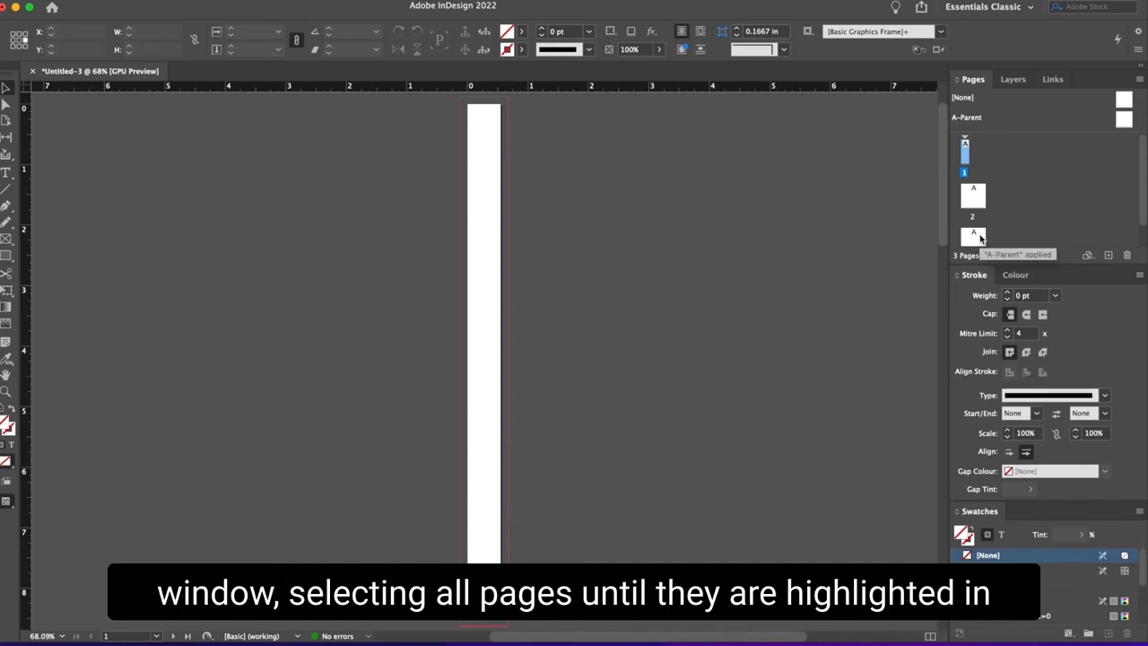
left_click(973, 237)
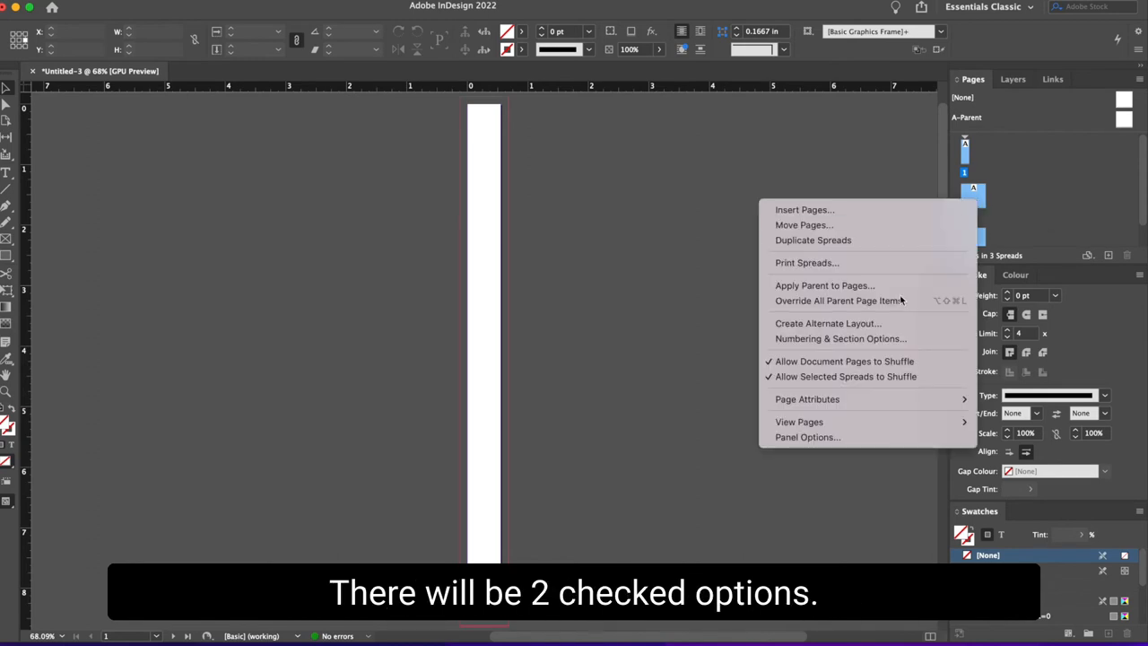
mouse_move(868, 361)
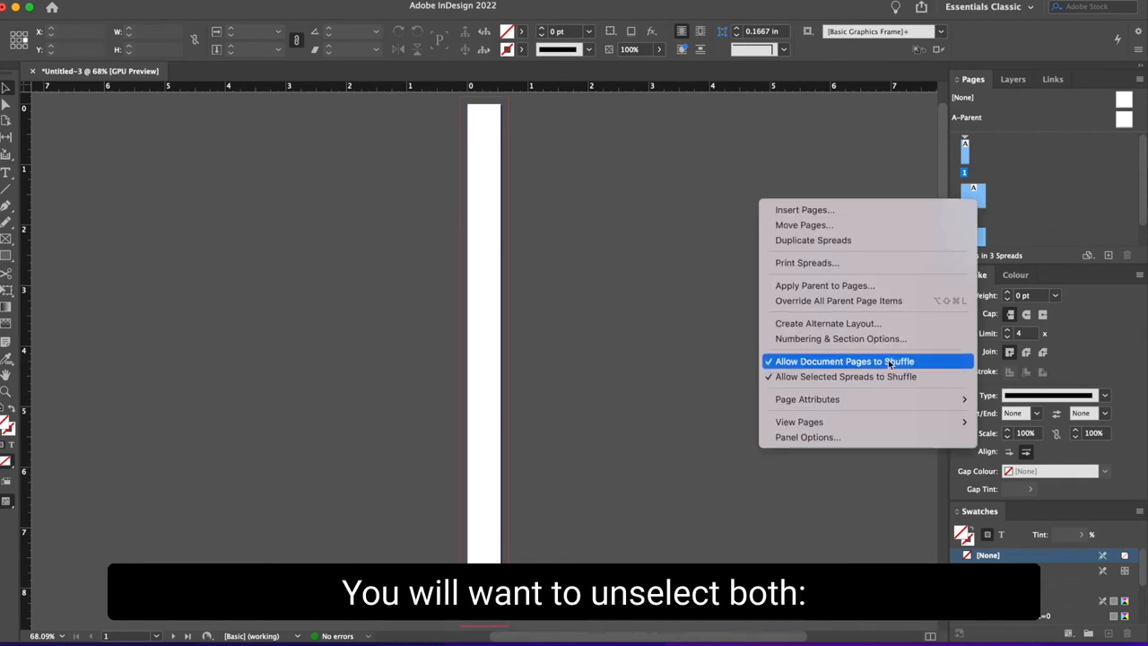
left_click(844, 361)
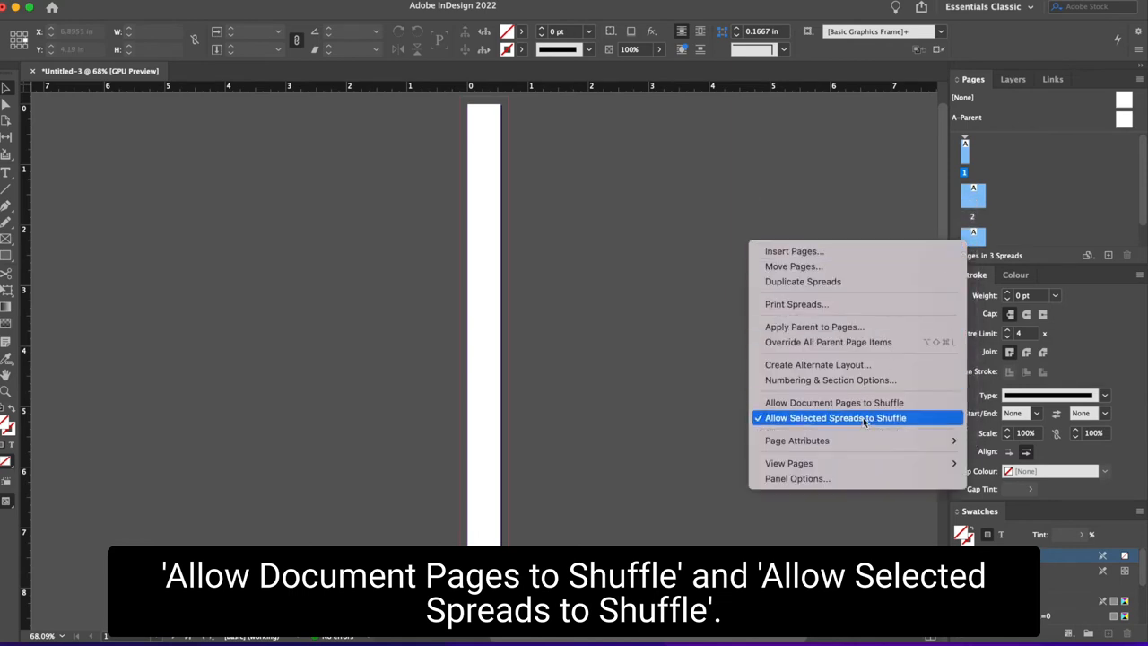
left_click(834, 416)
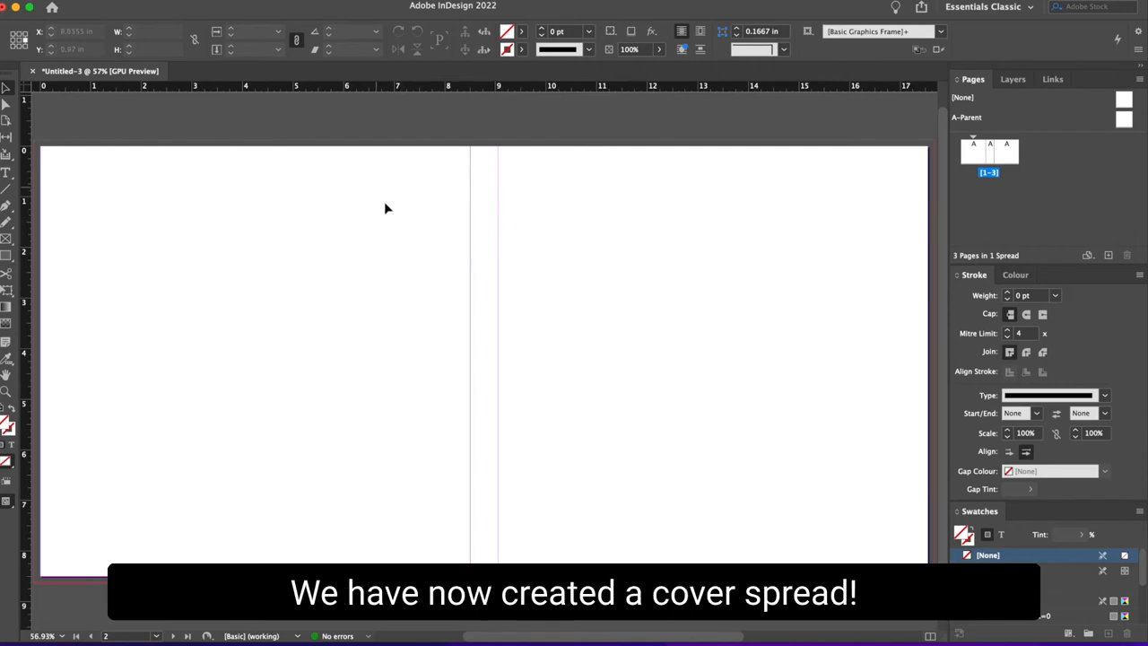
mouse_move(541, 255)
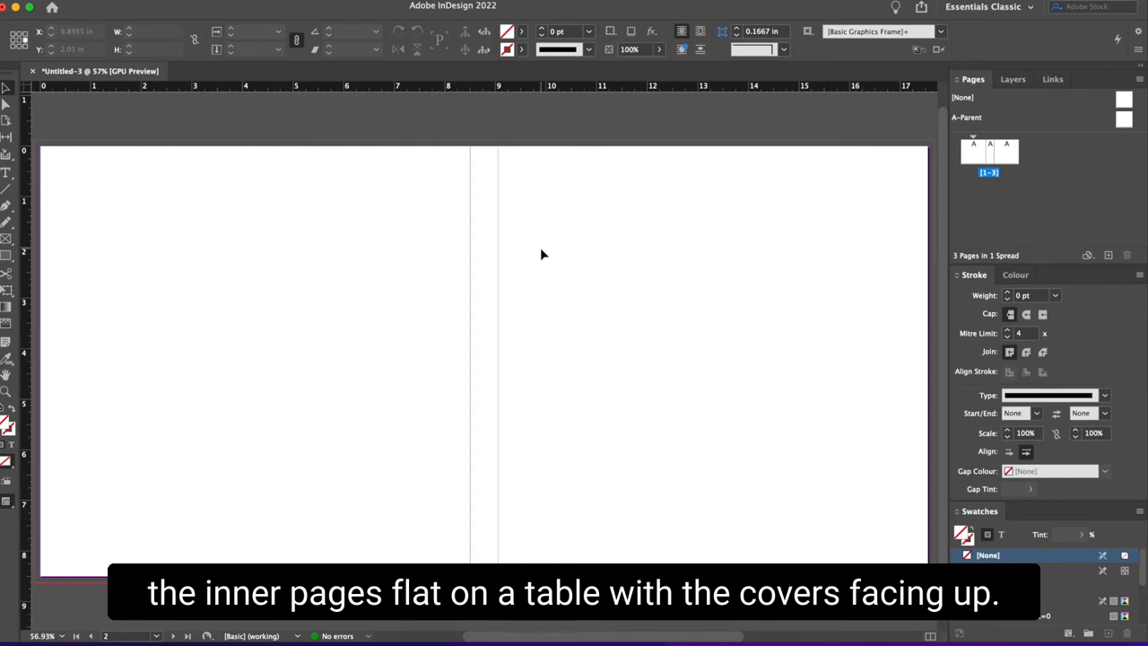
mouse_move(321, 423)
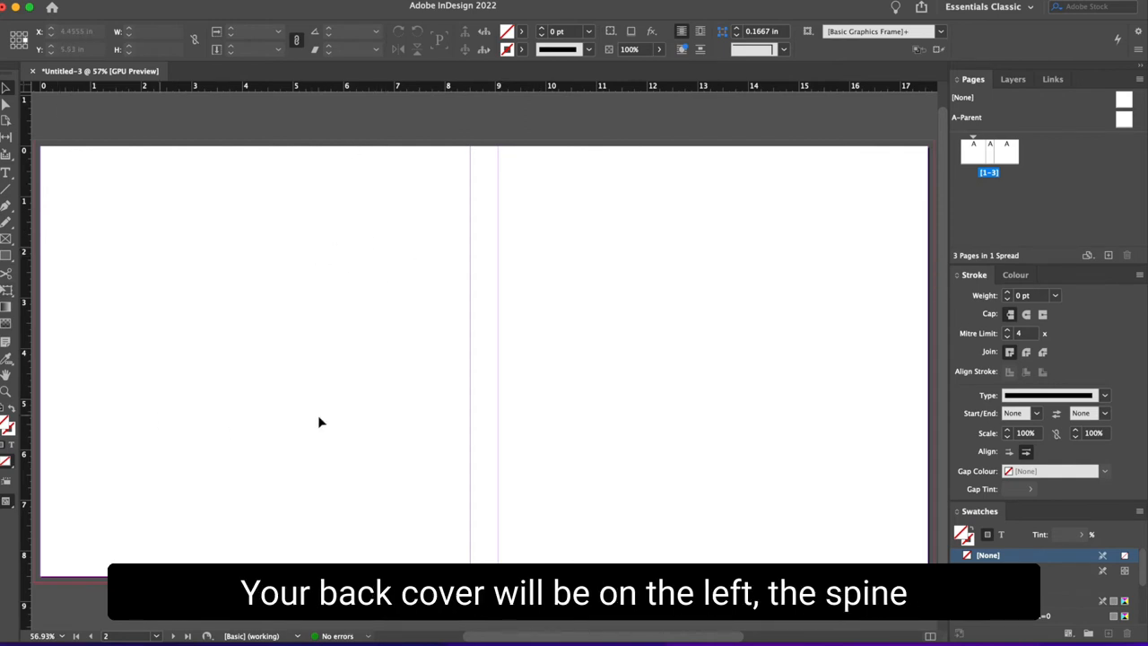
mouse_move(490, 401)
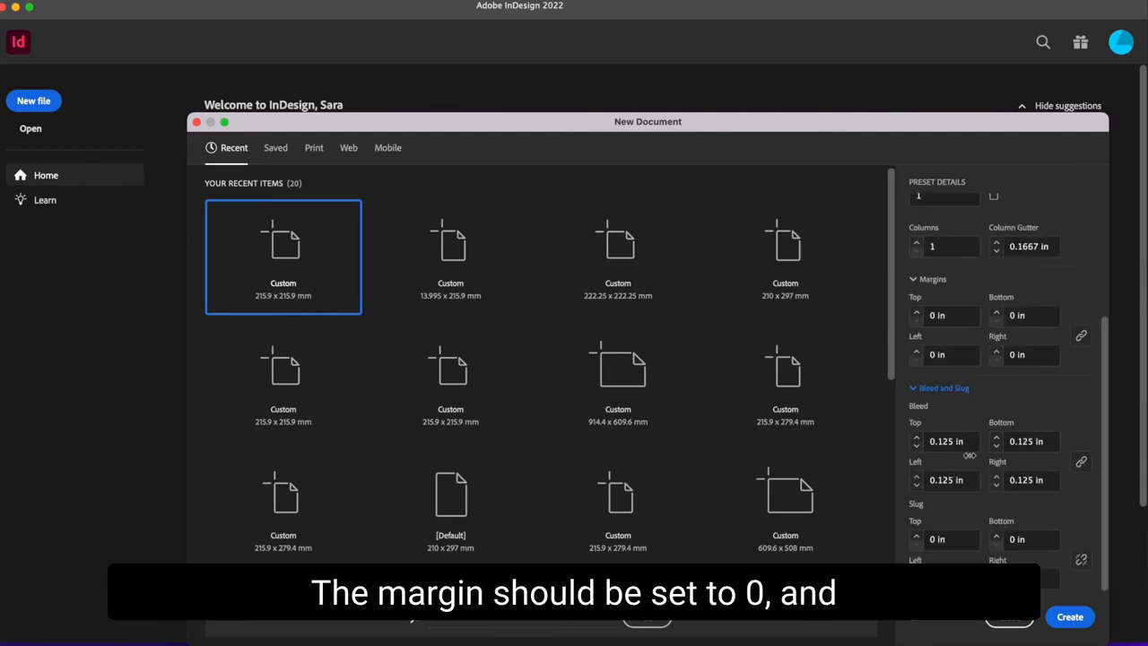
Set a 0.8 in bleed and create the new hardcover document.
left_click(947, 442)
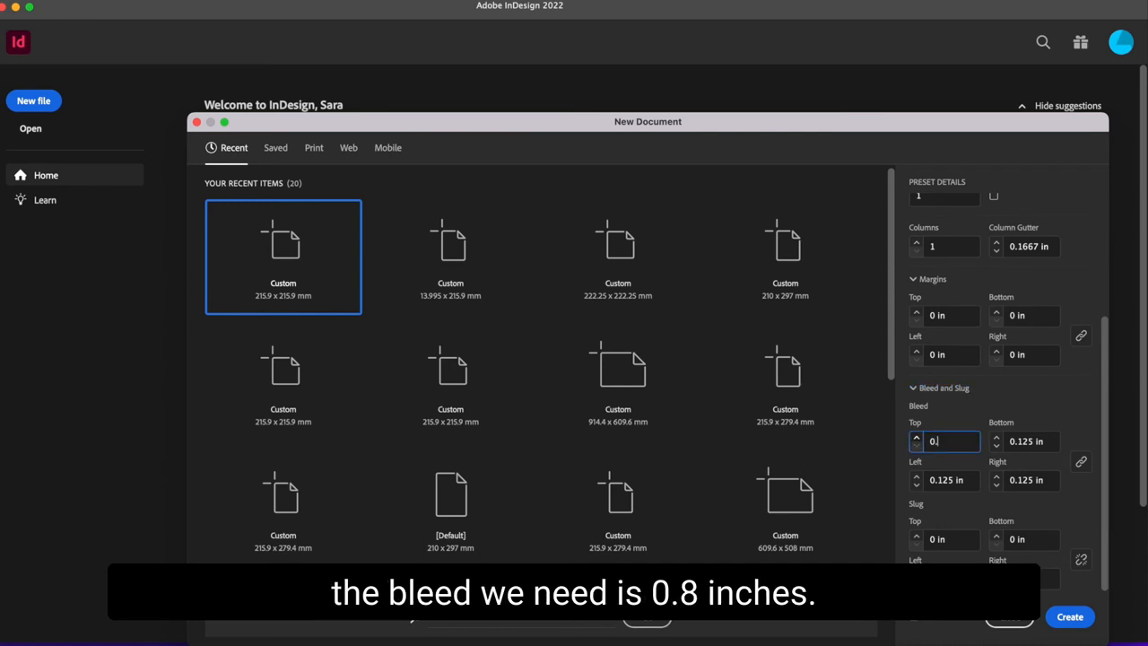
left_click(1069, 617)
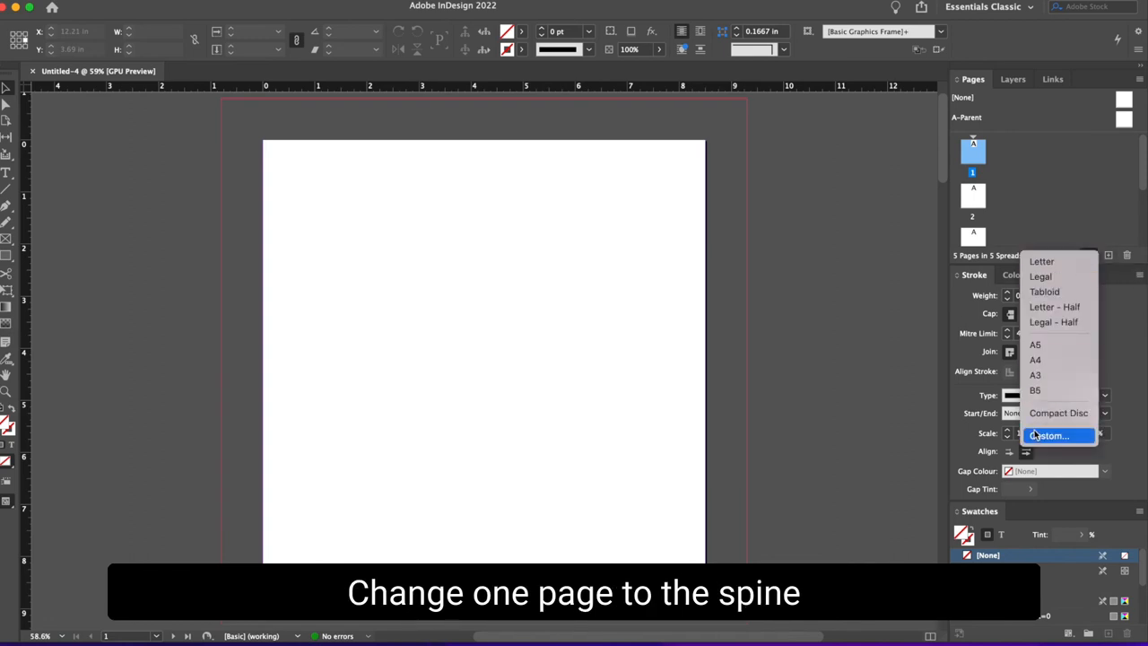
Make one page 0.551 in wide, two hinge pages 0.2 in wide, and turn off spread shuffling.
left_click(1049, 436)
type("0.551")
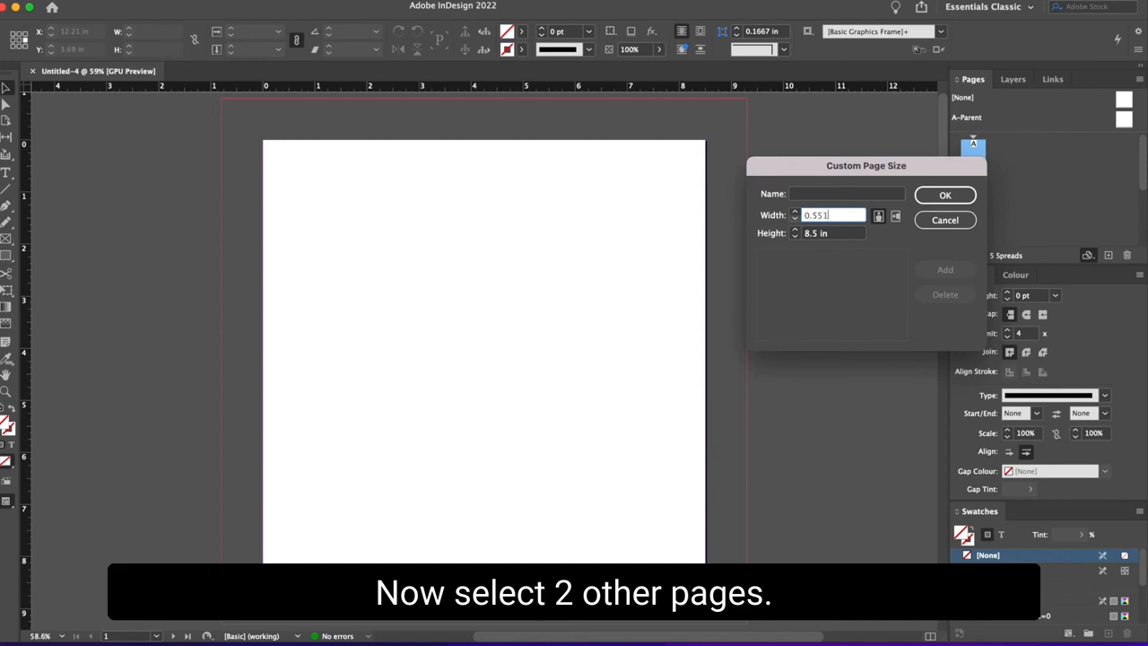
left_click(943, 194)
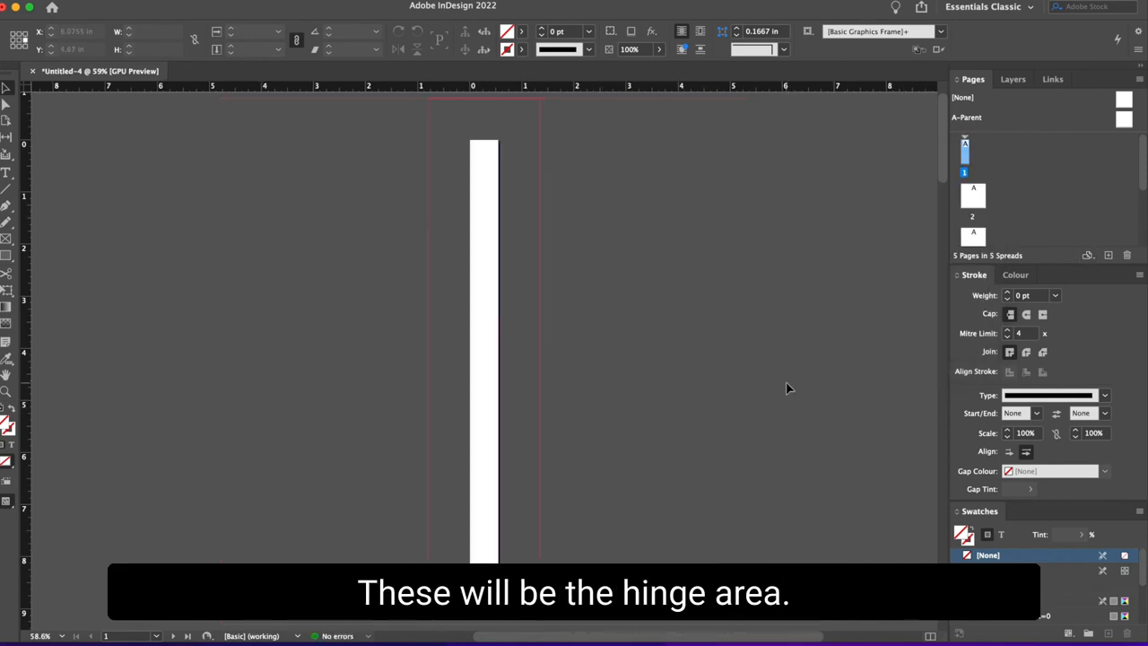
left_click(972, 196)
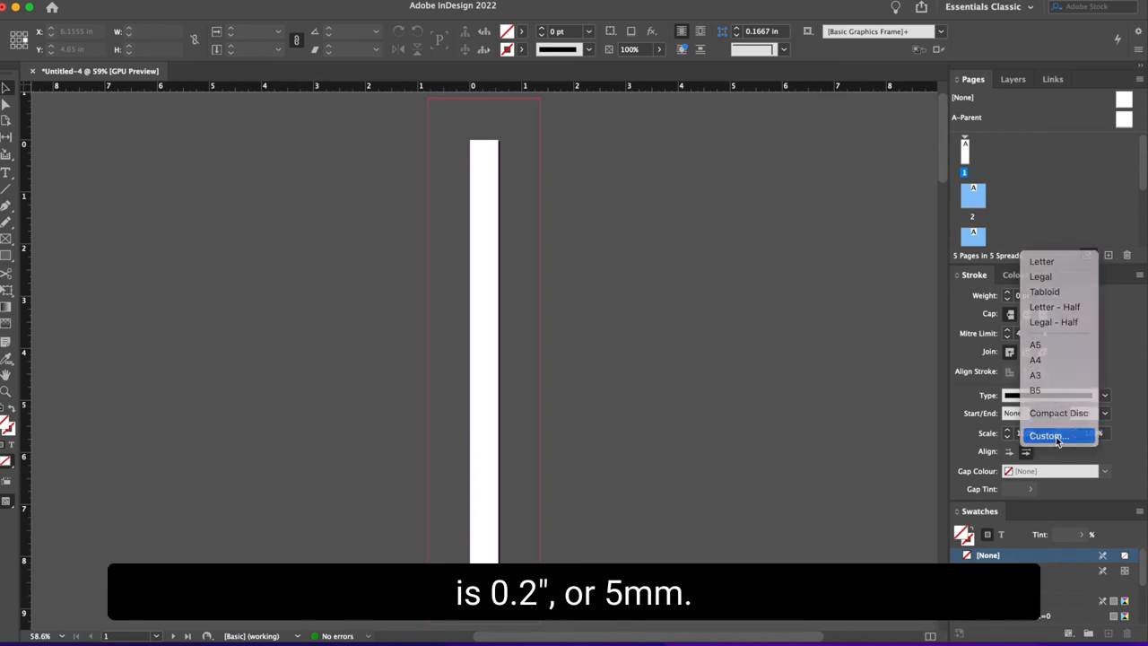
left_click(1049, 436)
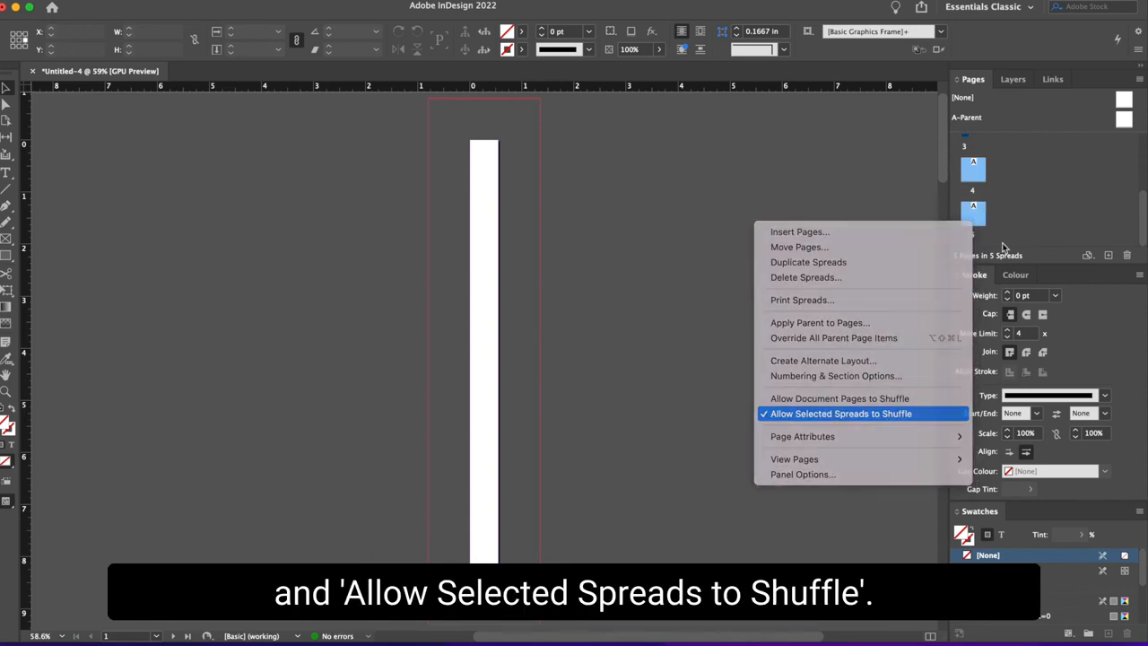
left_click(840, 412)
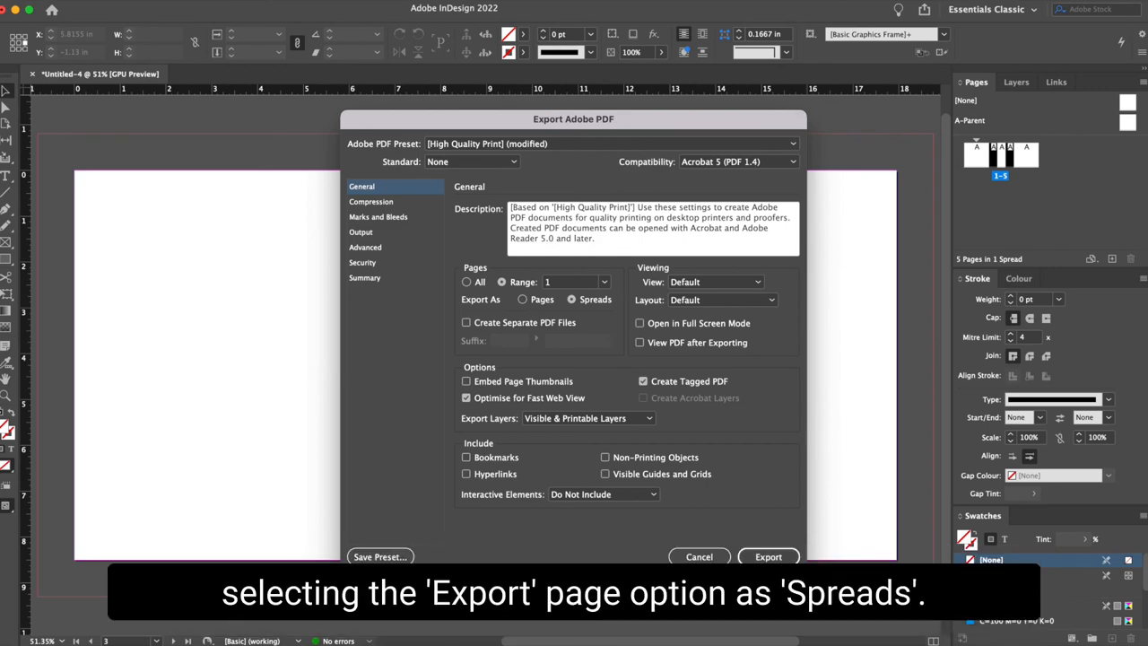
Export the hardcover spread as a High Quality Print PDF output as spreads.
left_click(768, 556)
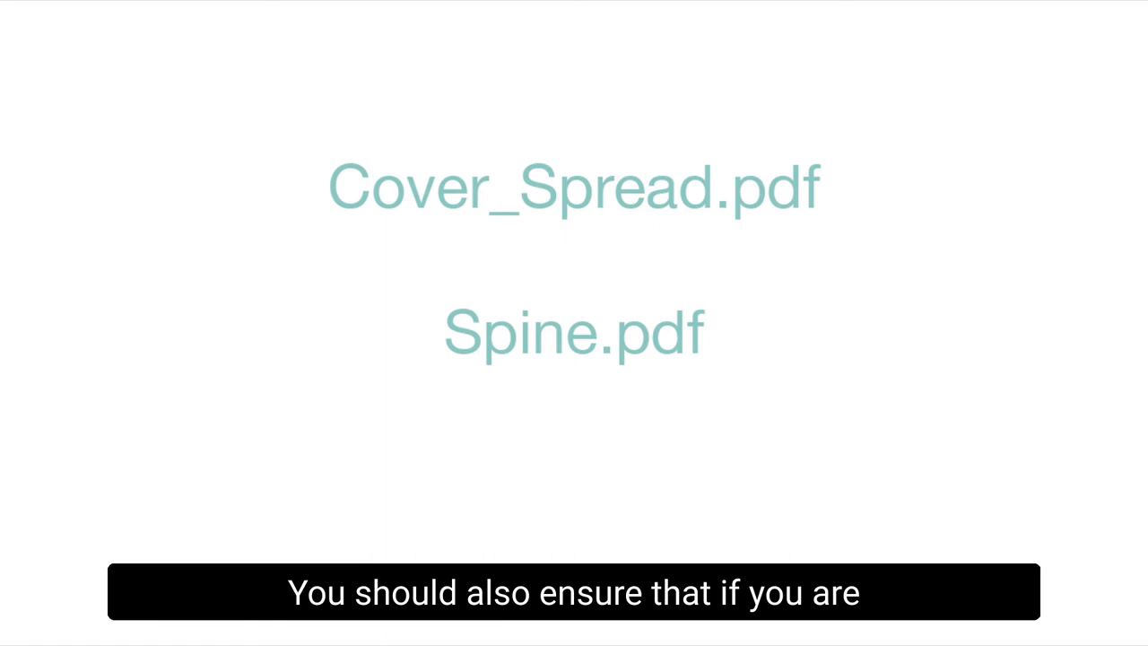